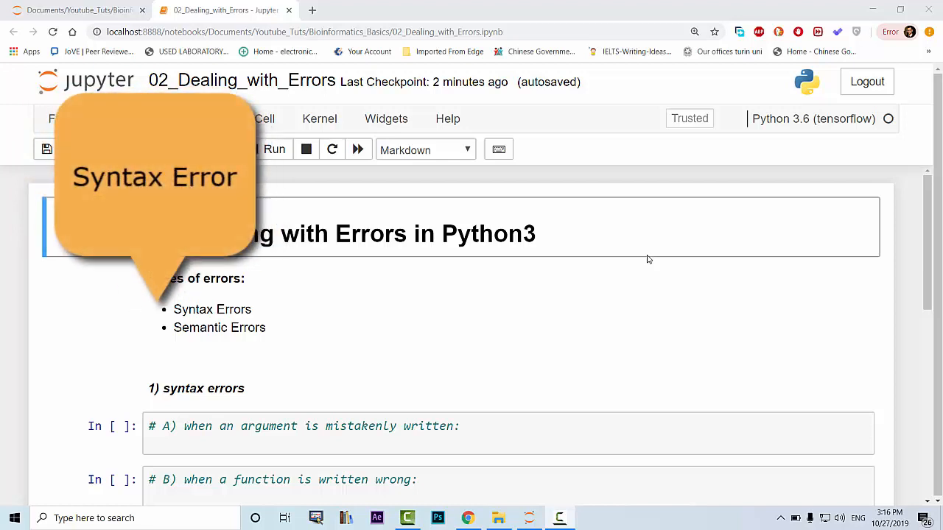
mouse_move(135, 321)
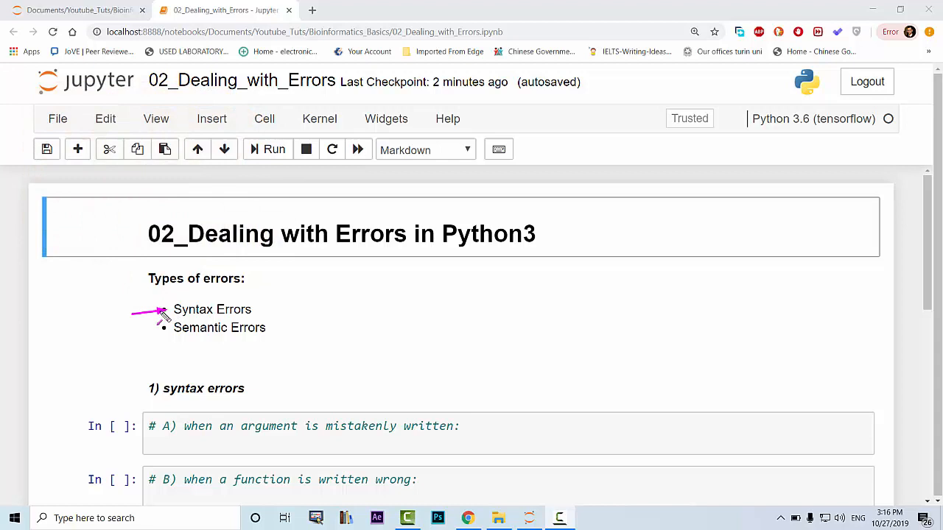
mouse_move(112, 327)
type("print(\"TCGATCGATCGTA)")
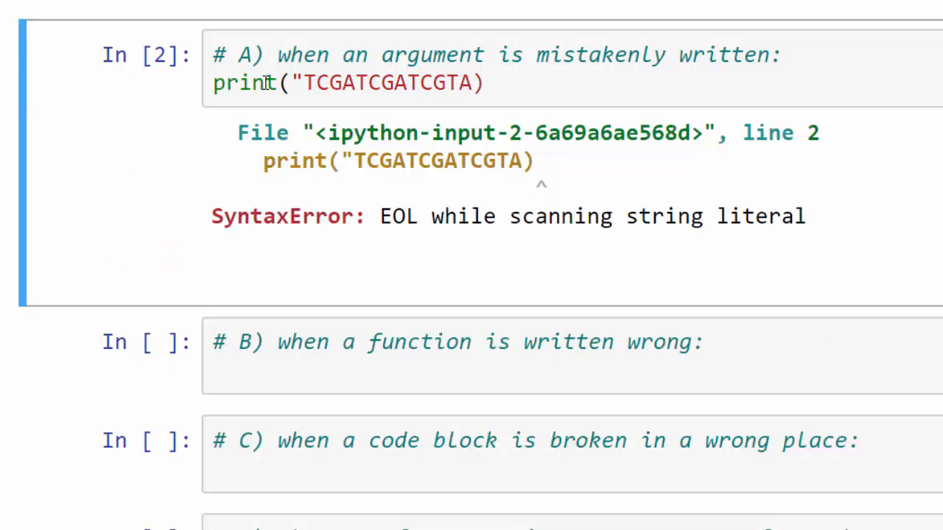
mouse_move(413, 199)
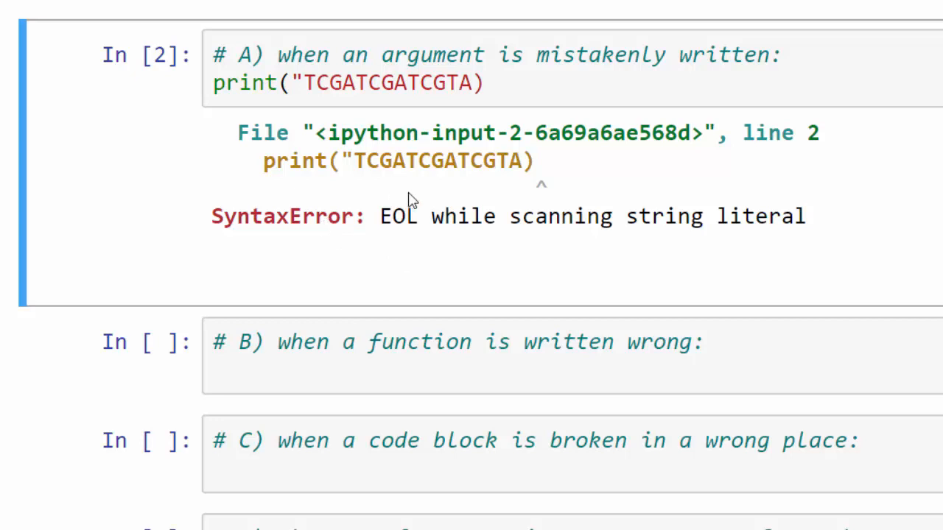
Add the missing closing quote in example A so it prints TCGATCGATCGTA without error
left_click(479, 83)
type("\"")
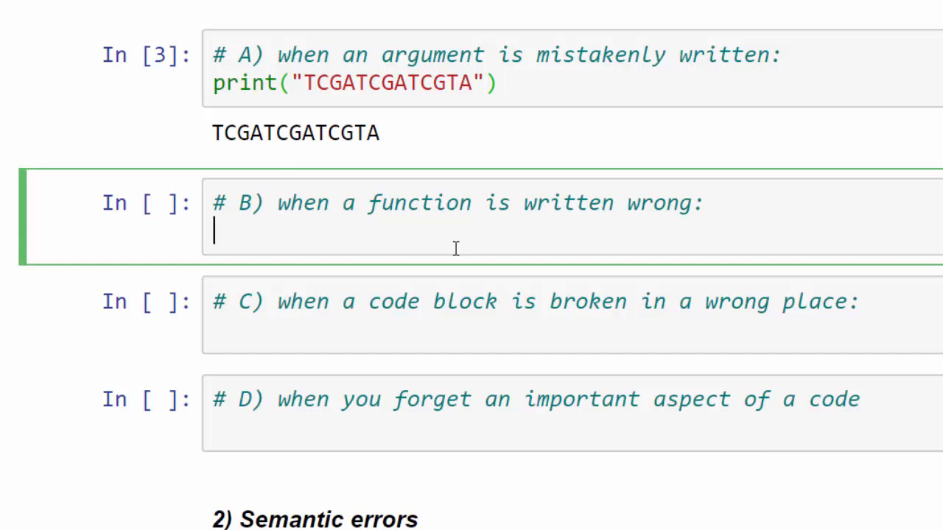
Run prin("CGATCGATCGATCGT") in example B and highlight 'name' in the resulting NameError
type("prin()")
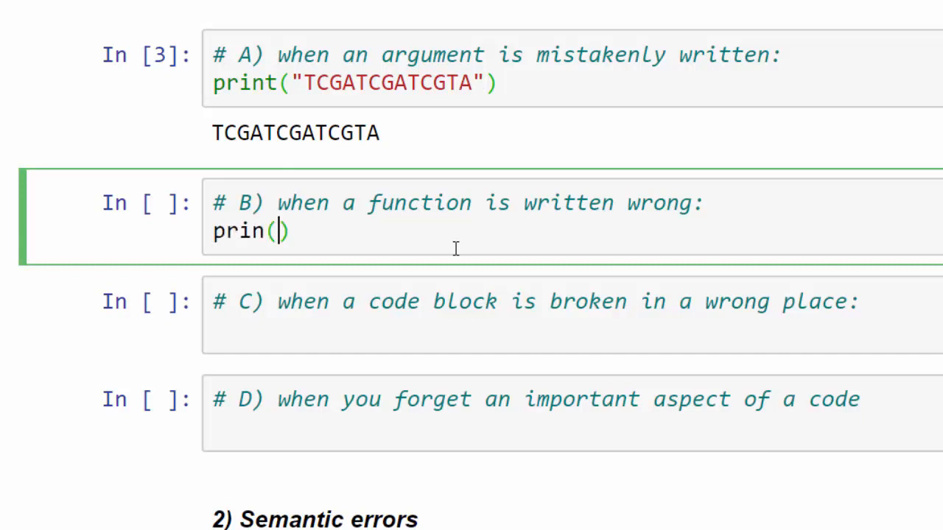
type("\"")
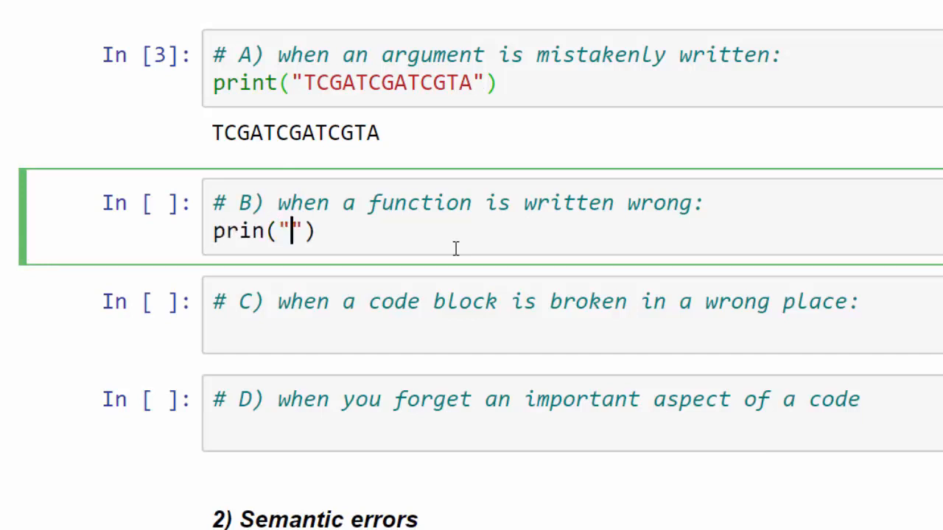
type("CGATCGATCGATCGT")
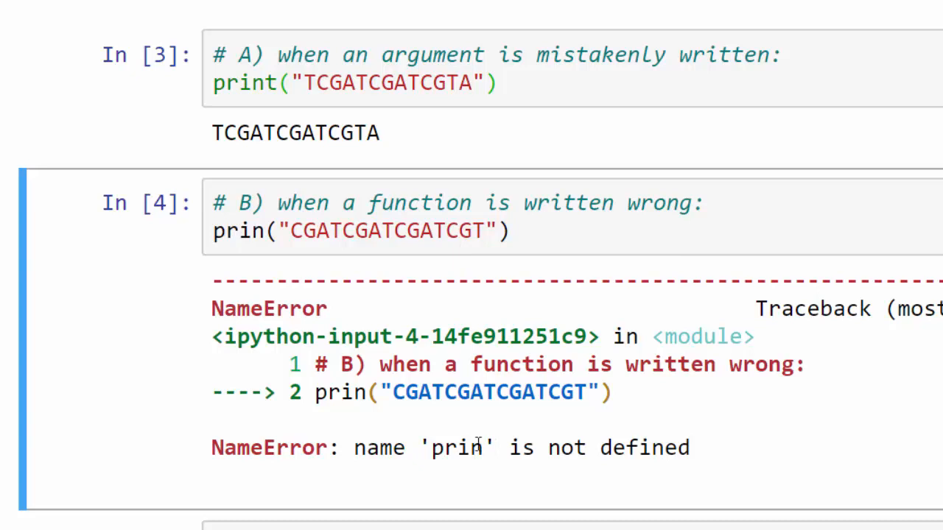
double_click(383, 448)
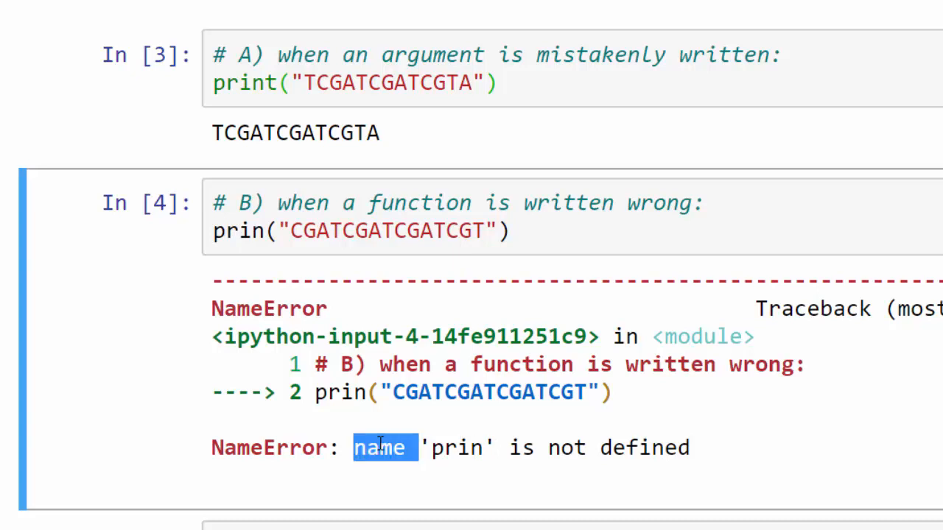
mouse_move(257, 412)
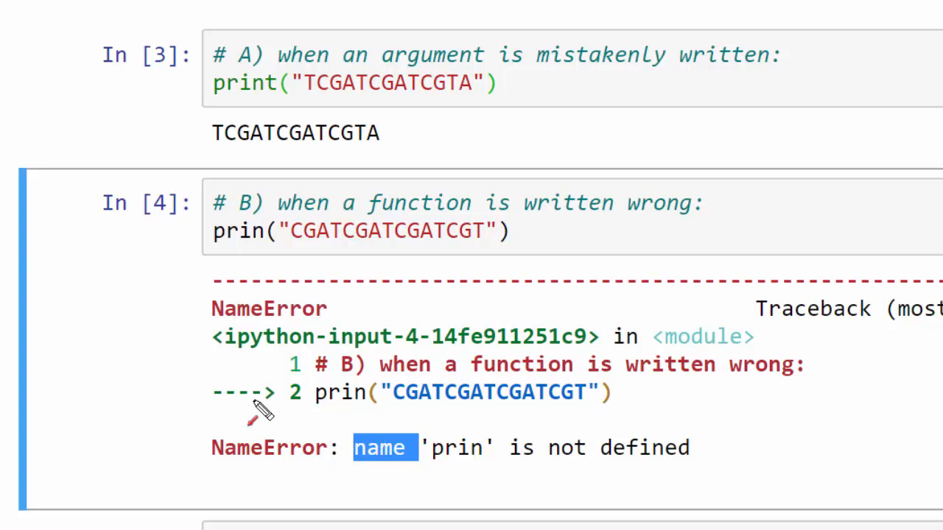
mouse_move(188, 302)
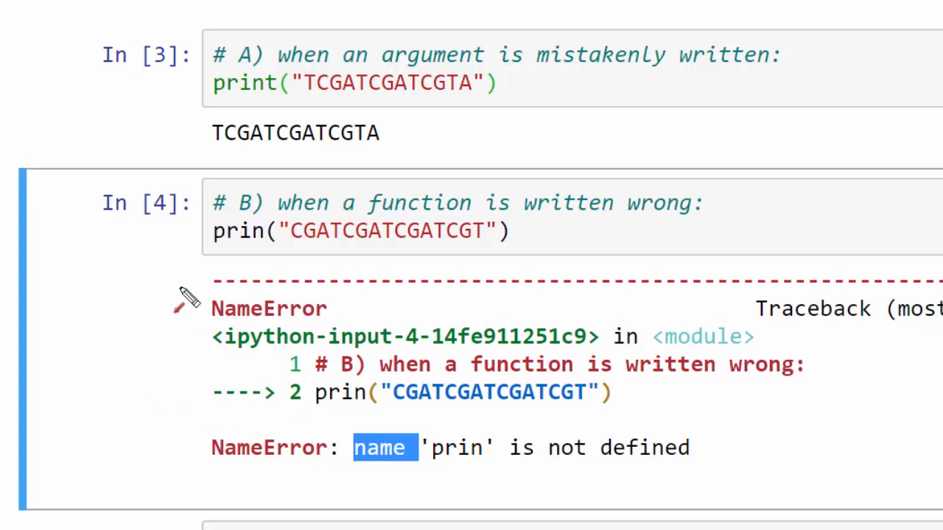
Correct prin to print so example B outputs CGATCGATCGATCGT
left_click_drag(151, 297, 213, 251)
type("t")
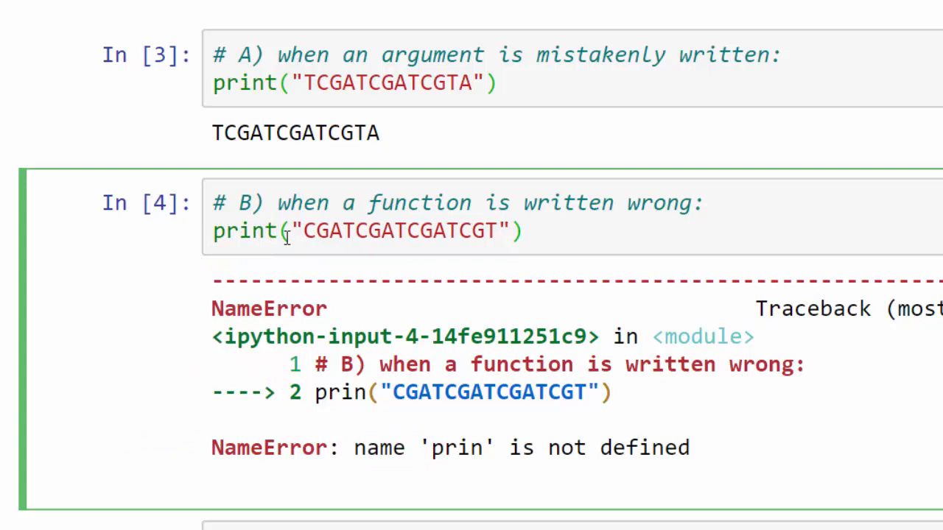
left_click(279, 230)
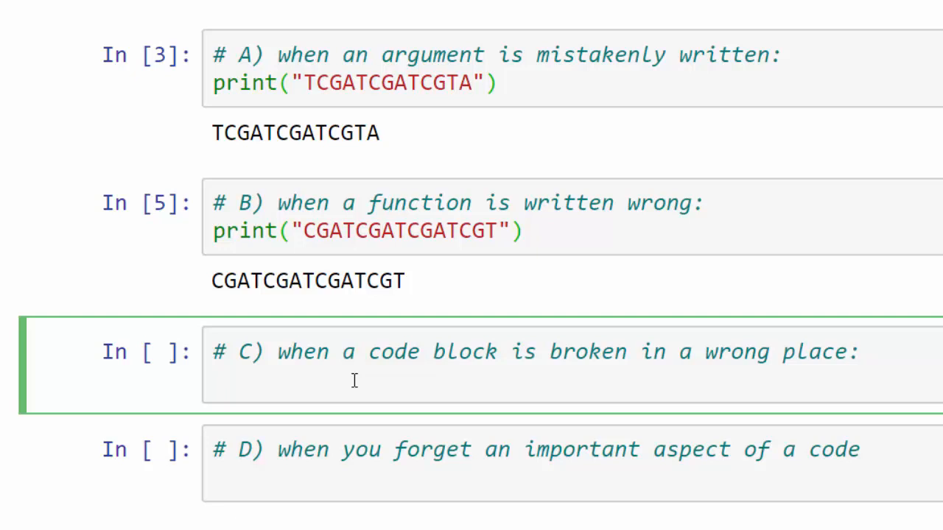
Write a print of CGTCGATCGATGCCGATGCATGGACTCG split over two lines and run it to show the EOL SyntaxError
left_click(214, 380)
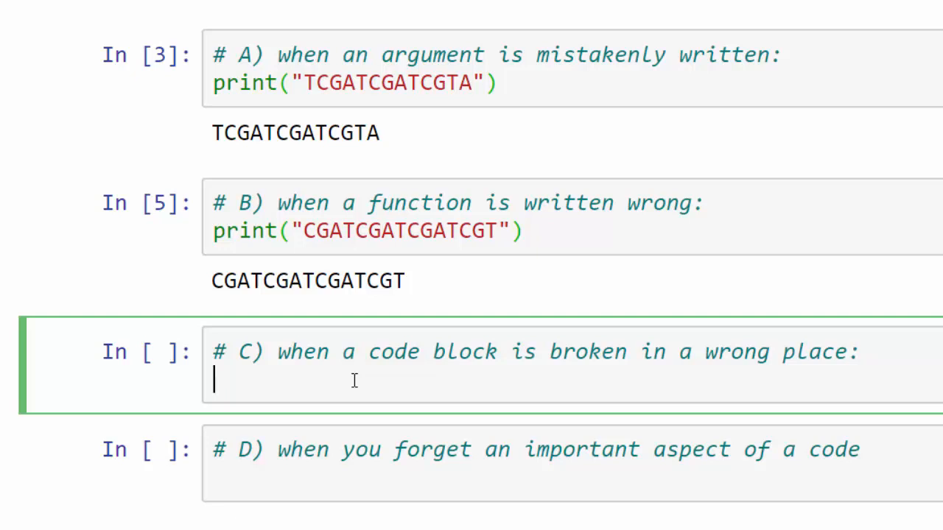
type("print(CGTC)")
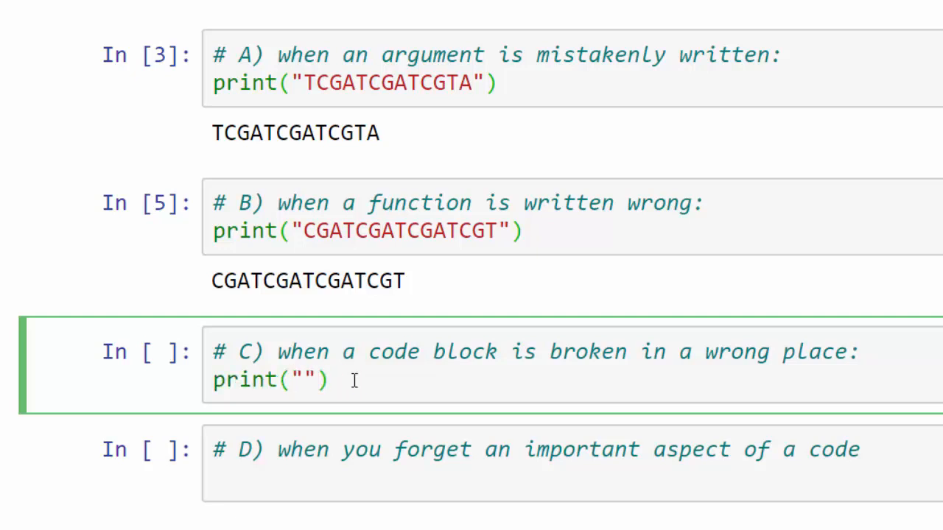
type("CGTCGATCGATGC")
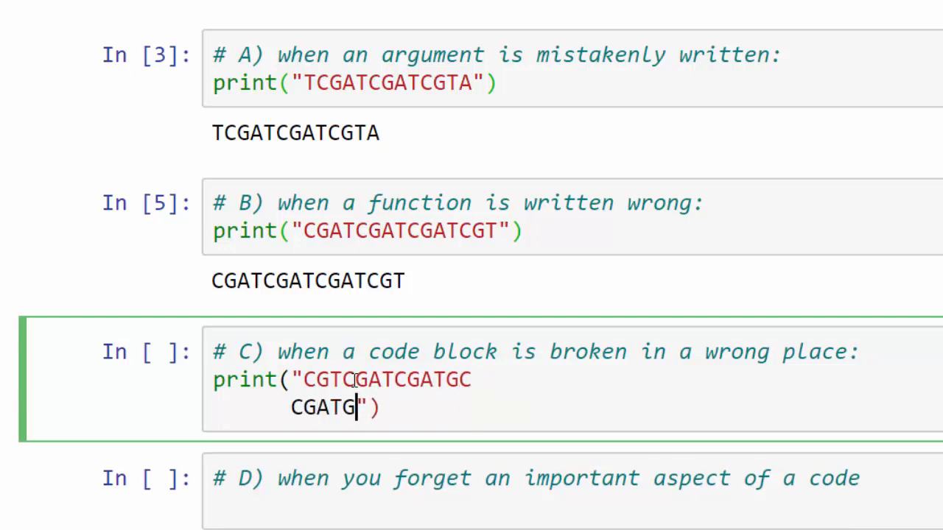
type("CATGGACTCG")
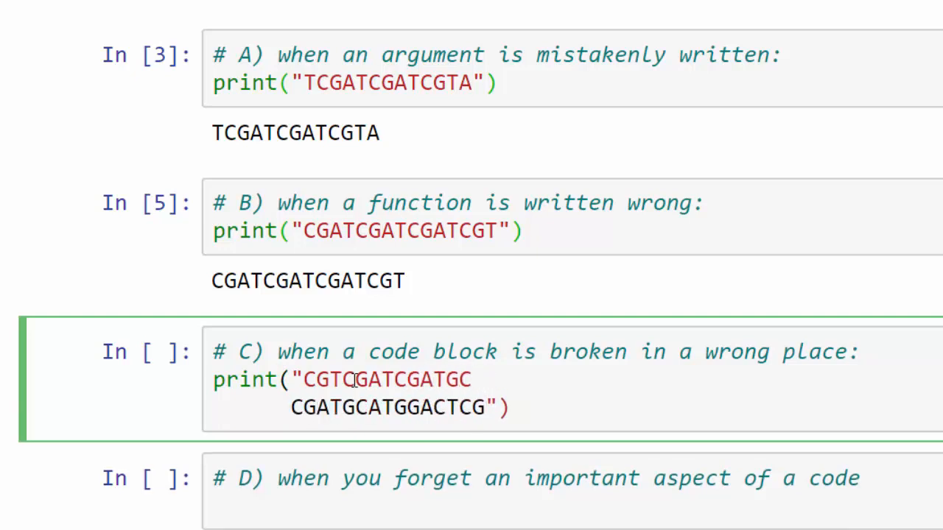
left_click(488, 406)
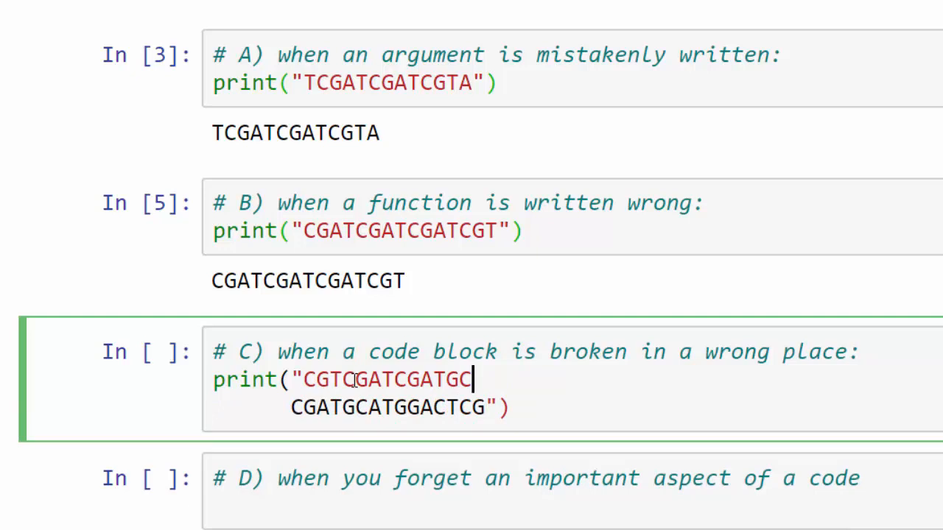
key("shift+enter")
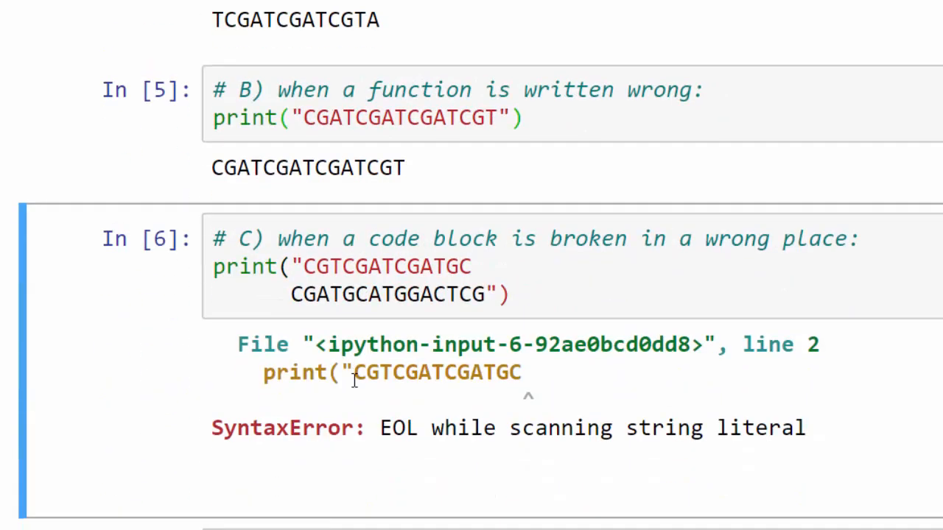
Move to the point where the string breaks across lines to join it
scroll("down", 3)
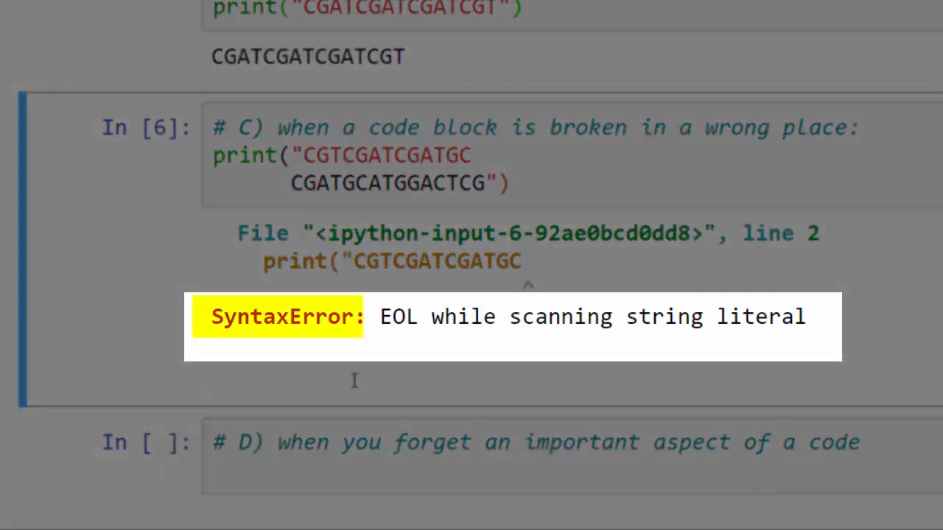
mouse_move(552, 277)
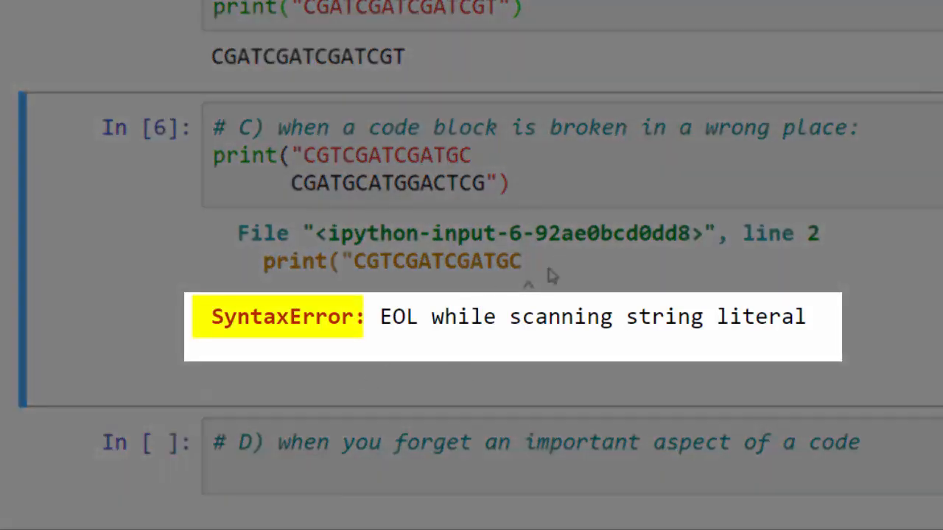
left_click(475, 155)
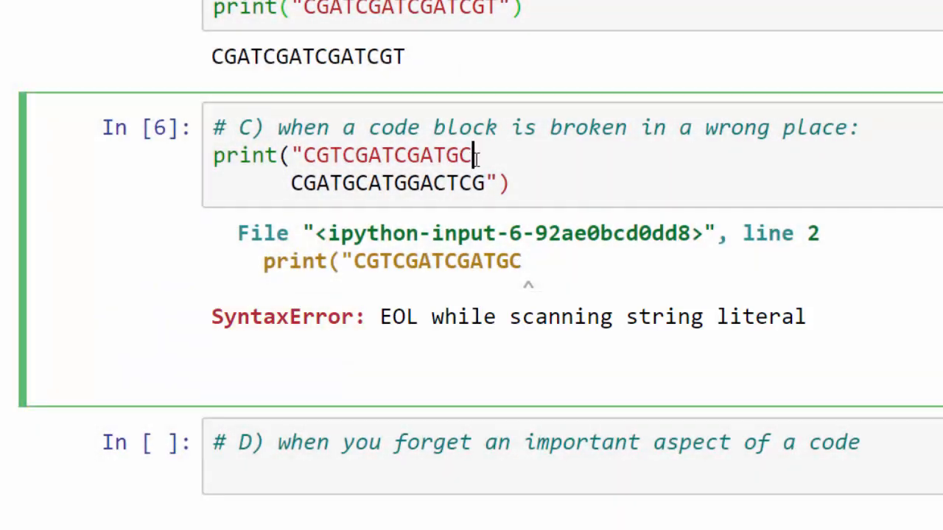
mouse_move(700, 186)
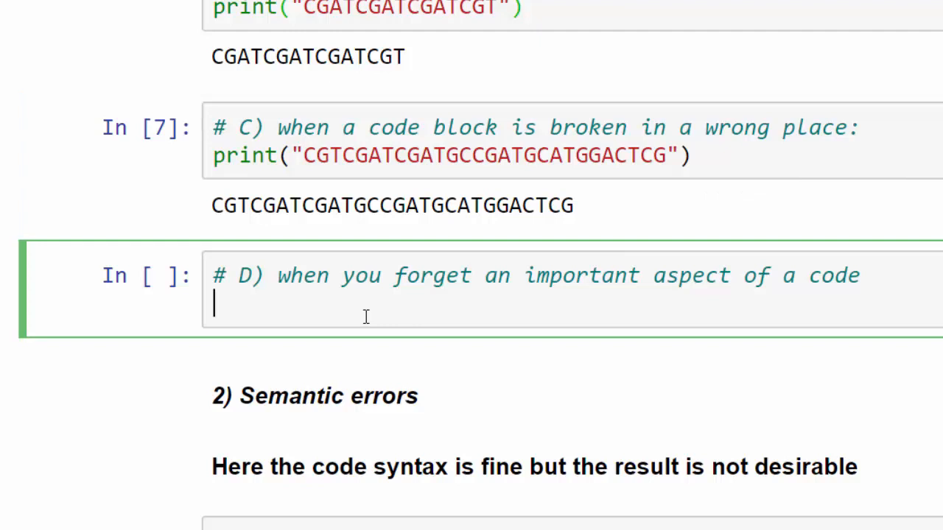
Write a for loop over "CTCGTGAACGCTAG" printing i, adding the missing colon so it runs
type("for")
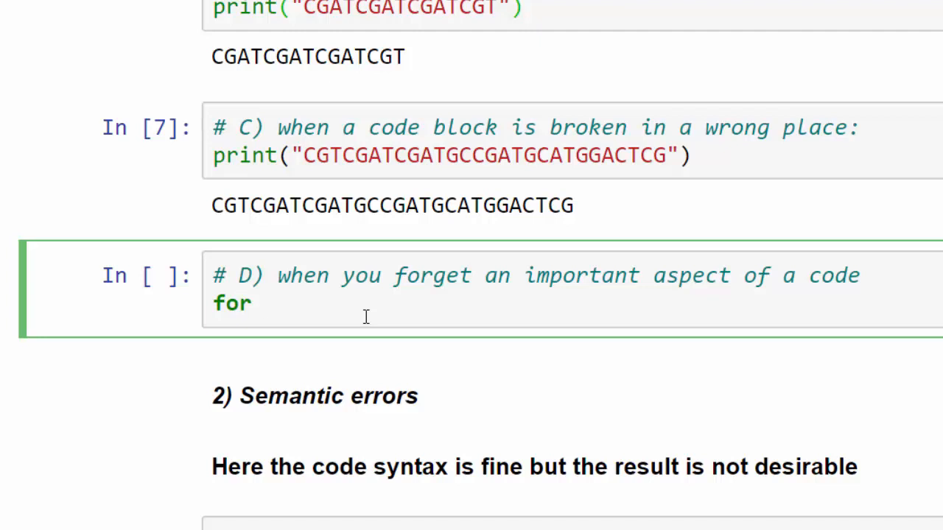
type("i in \"\"")
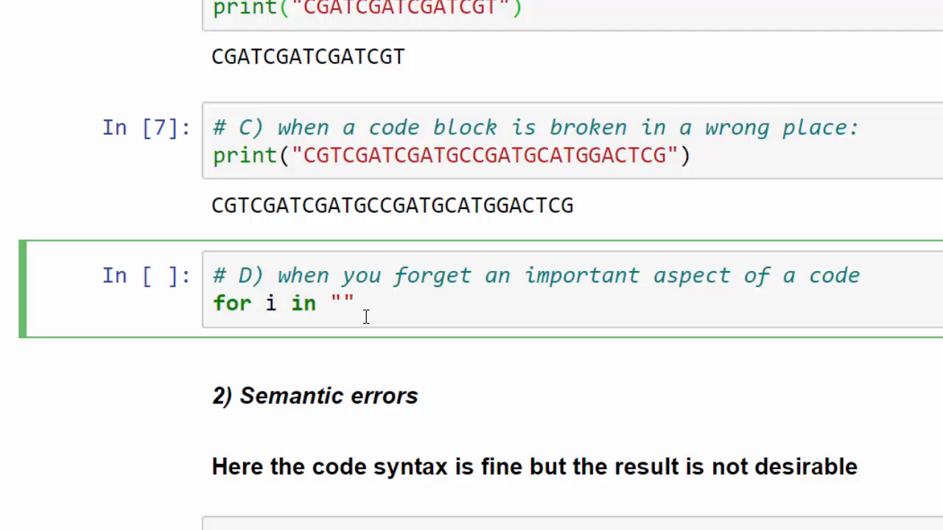
type("CTCGTGAACGCTAG")
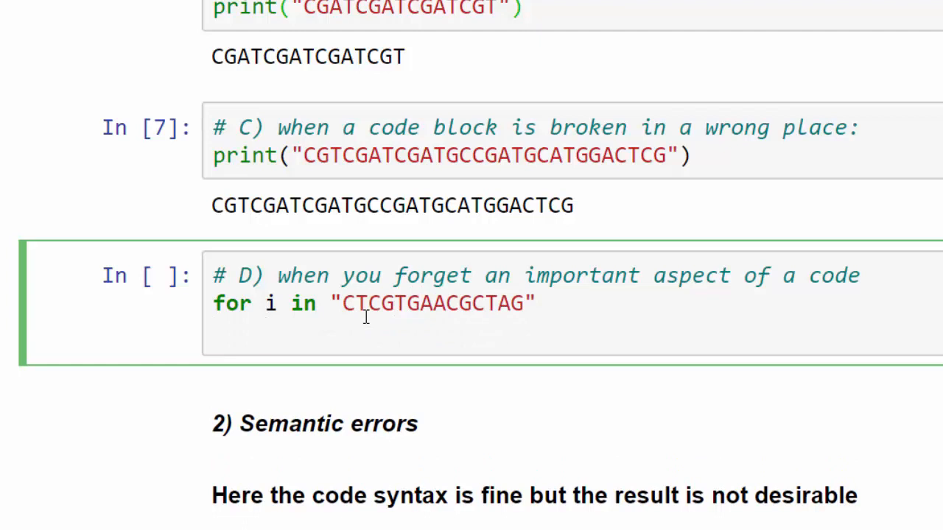
type("print()")
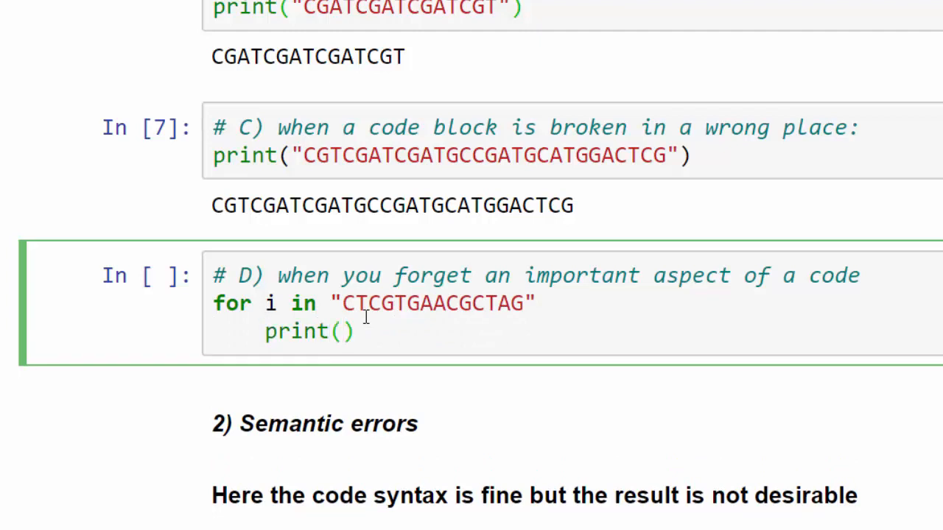
type("i")
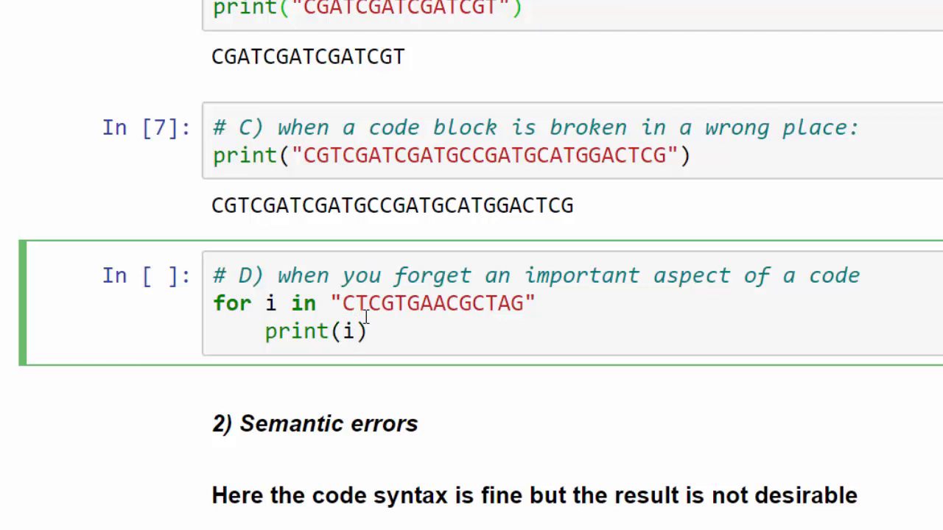
type(":")
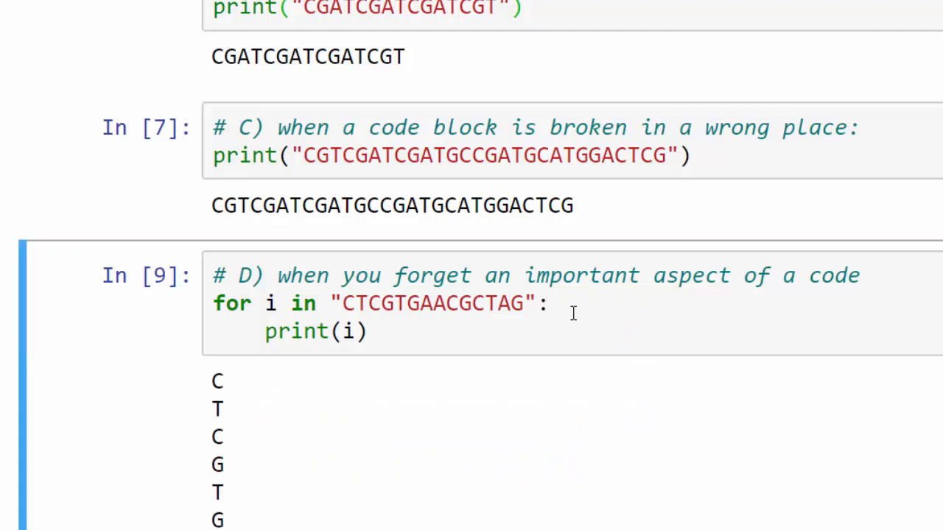
Add end='' to print so the sequence prints on a single line
type(",")
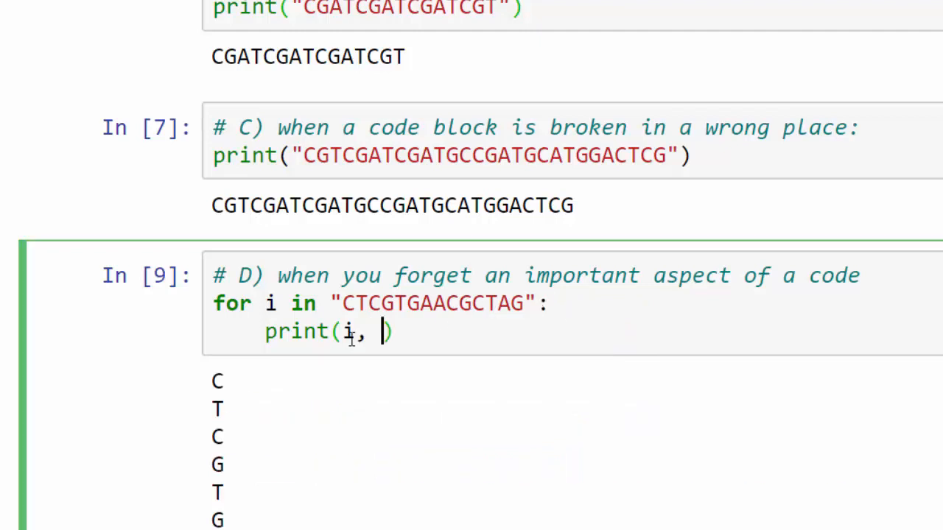
type("end=''")
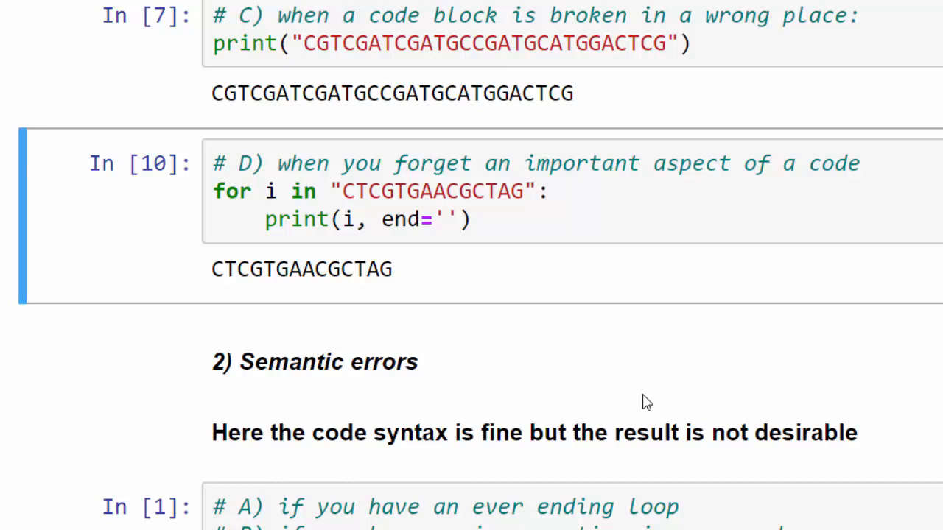
Write for i in range(1,100000): while i >1: print(1), an endless loop that keeps printing 1
scroll("down", 3)
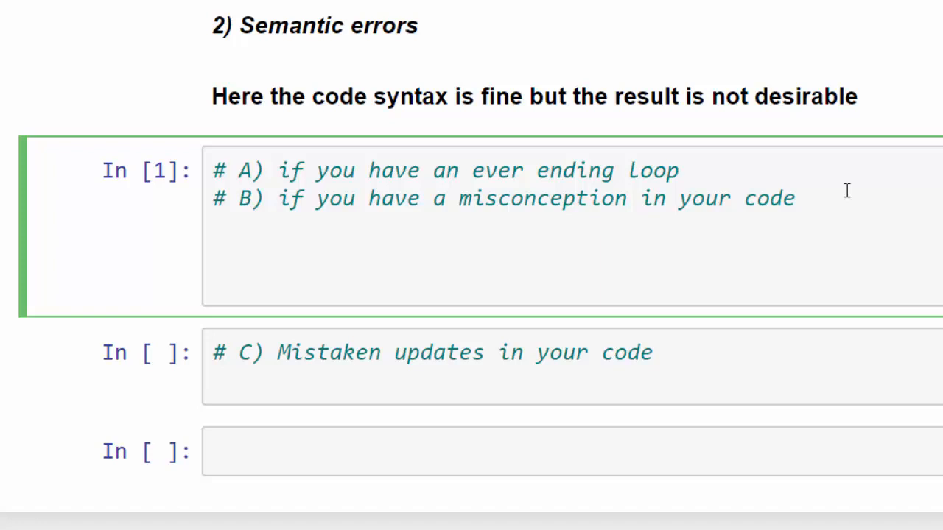
type("for i")
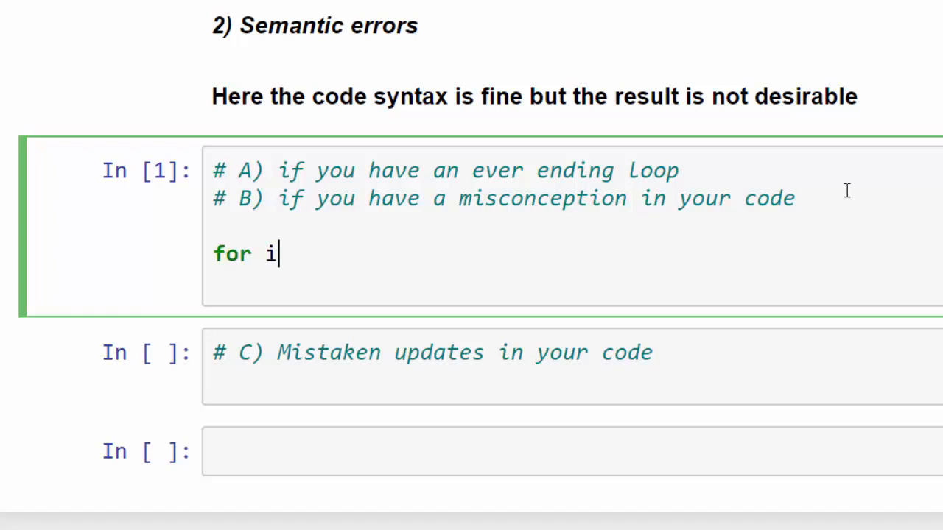
type("in")
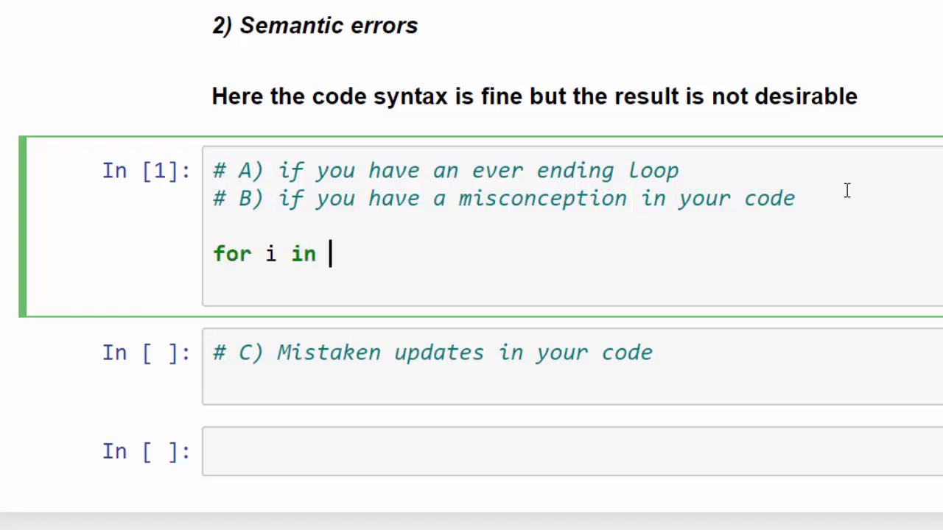
type("range(1,")
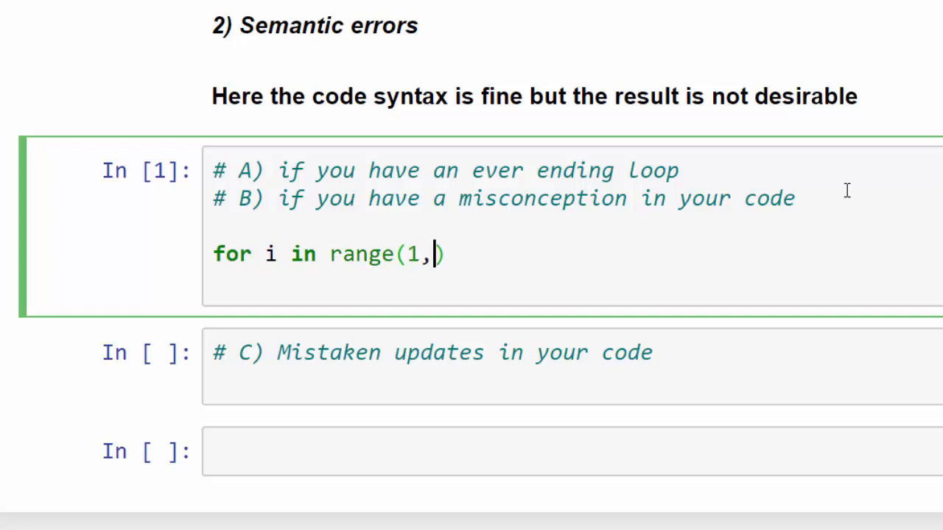
type("100000)")
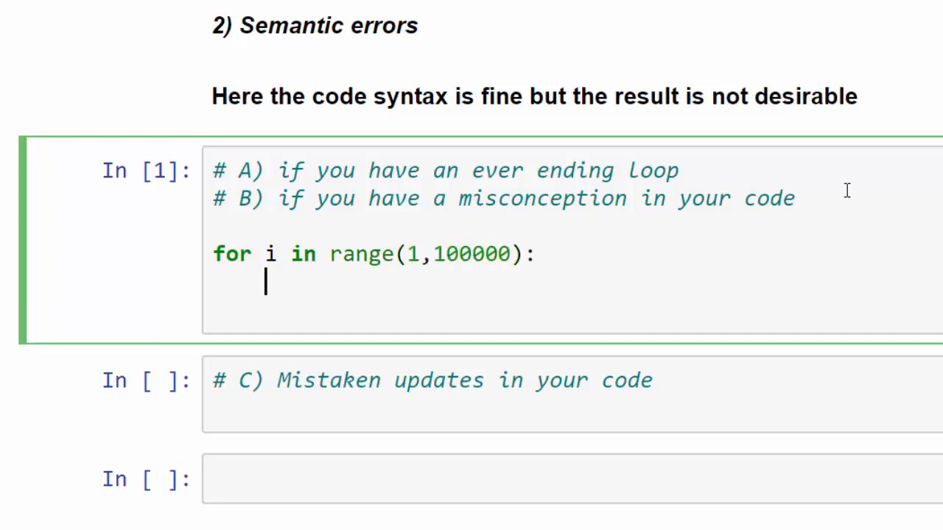
type("whi")
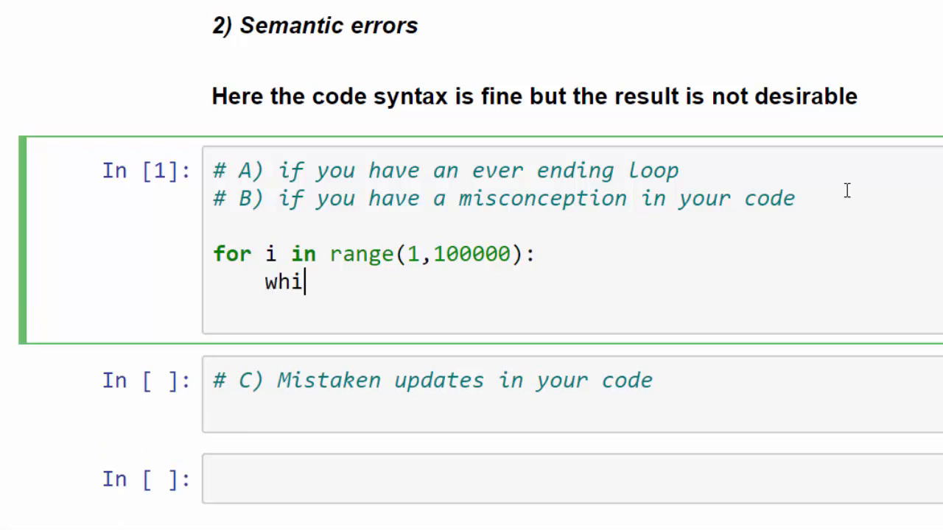
type("le i >")
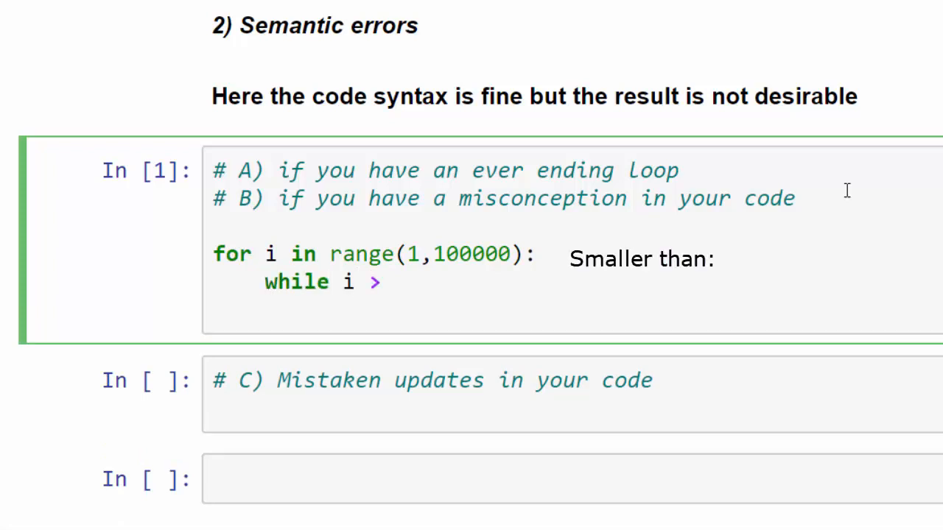
type("1: p")
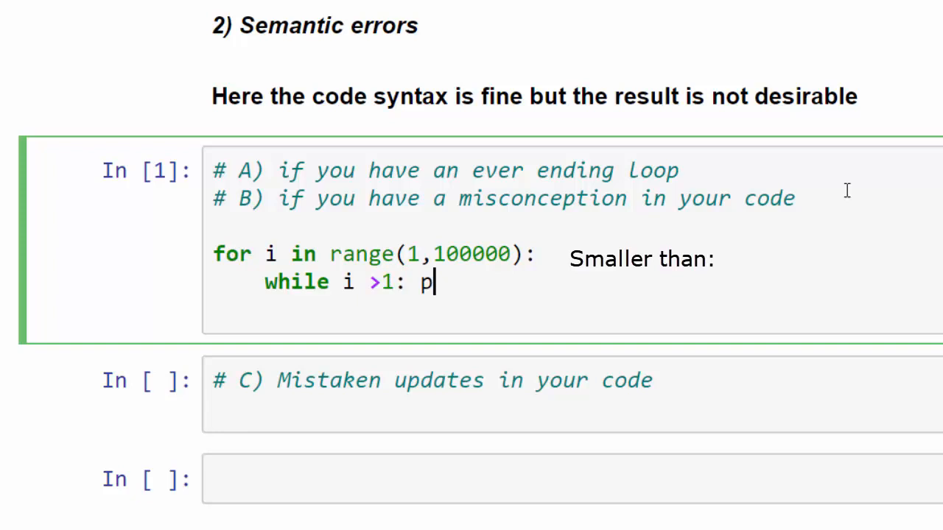
type("rint()")
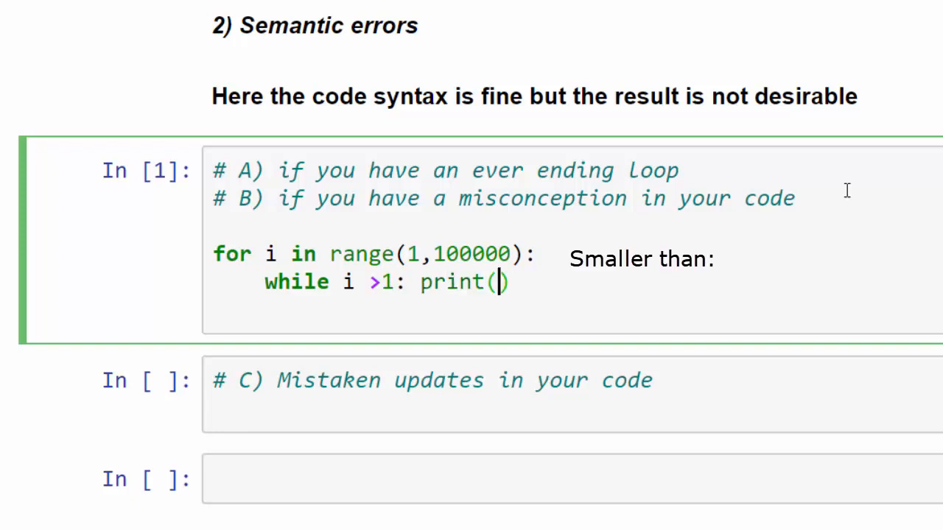
type("1")
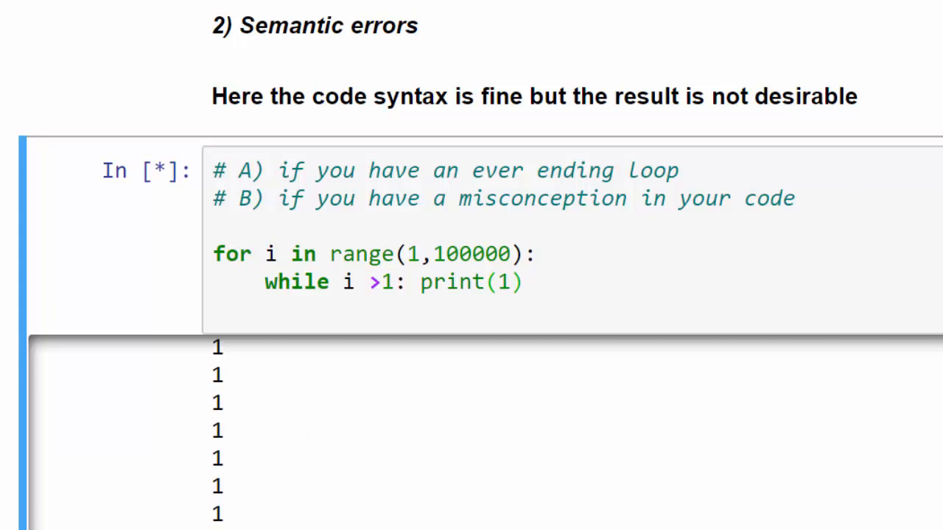
Scroll down through the endless loop's output before rewriting the cell
scroll("down", 3)
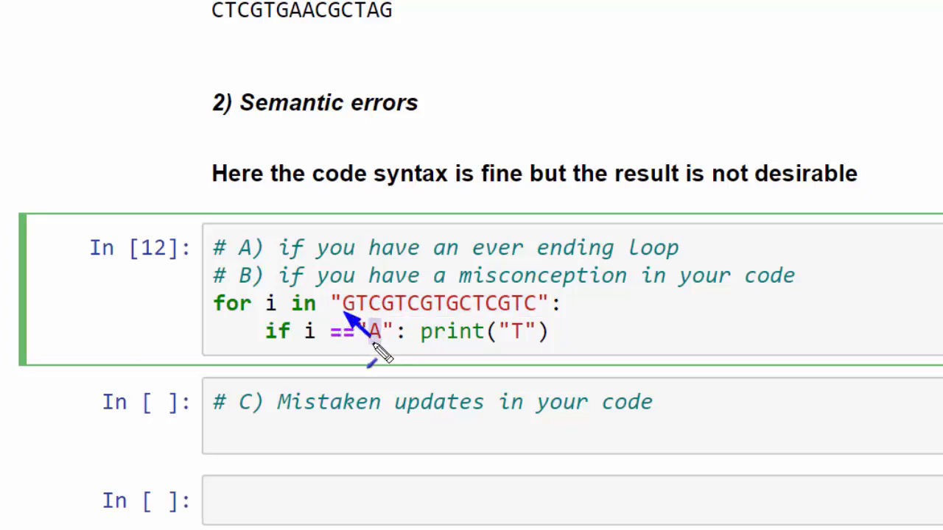
mouse_move(365, 336)
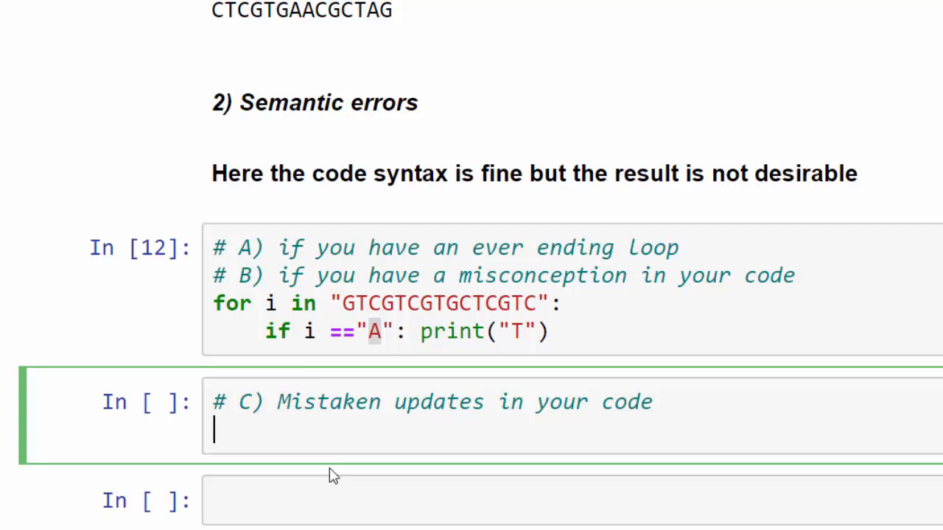
Assign DNA twice and output it, marking the second DNA name that overwrites the first value
type("DNA")
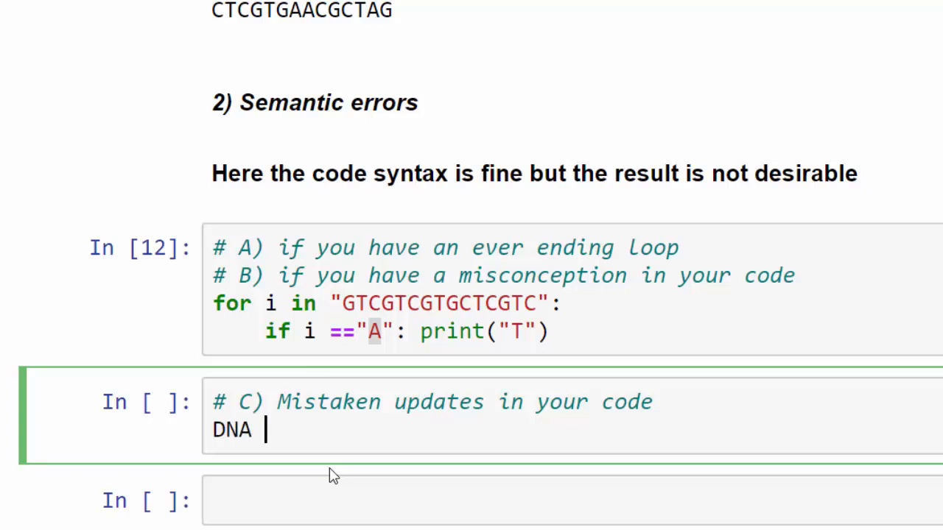
type("= \"\"")
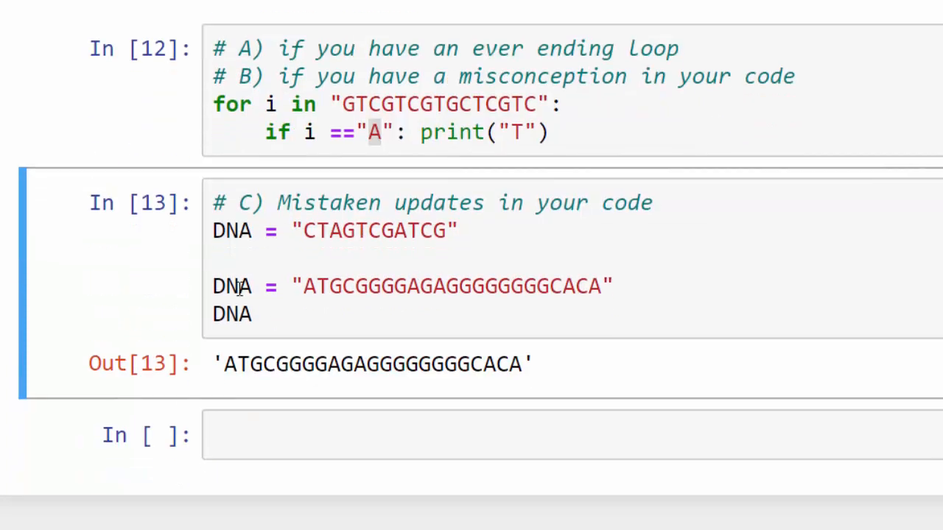
left_click(243, 286)
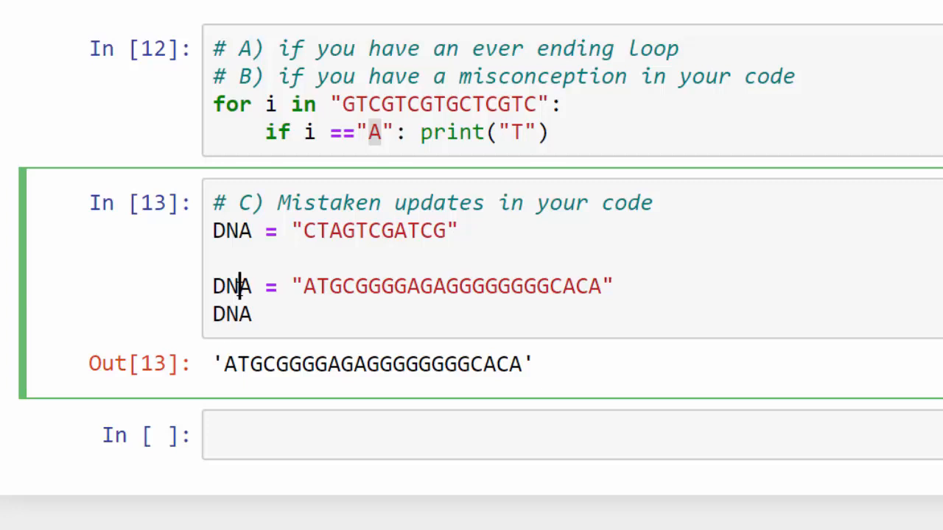
double_click(230, 286)
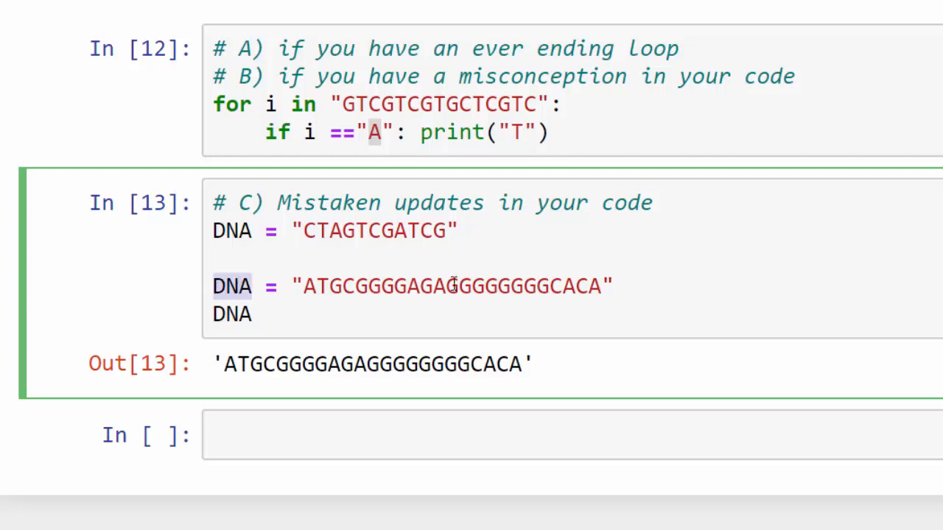
mouse_move(813, 305)
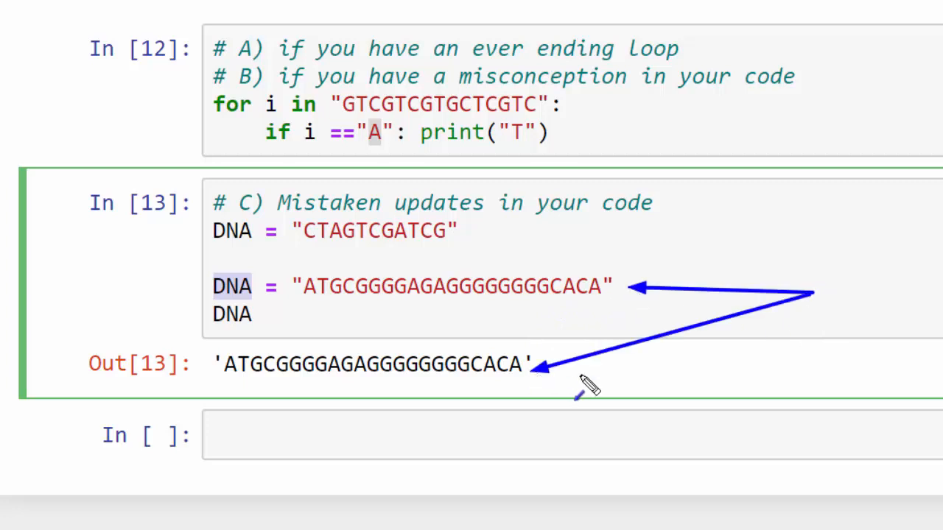
mouse_move(471, 400)
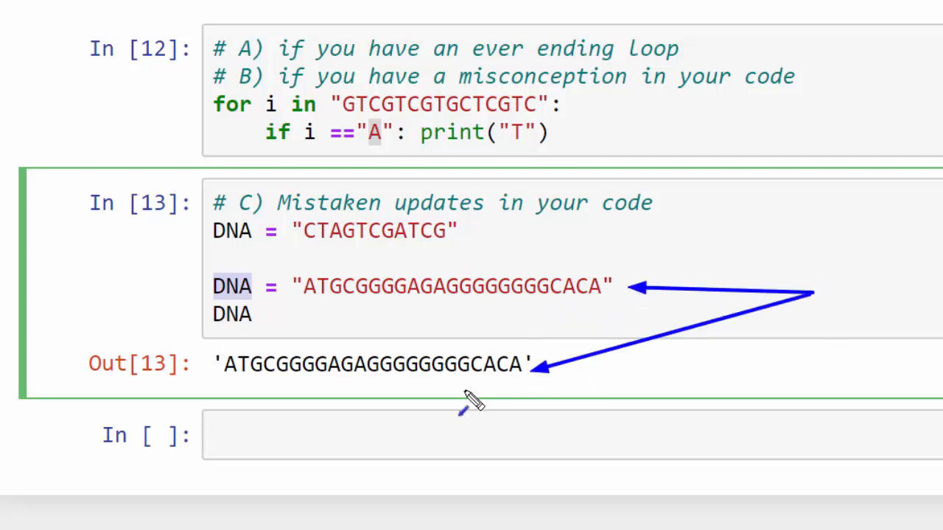